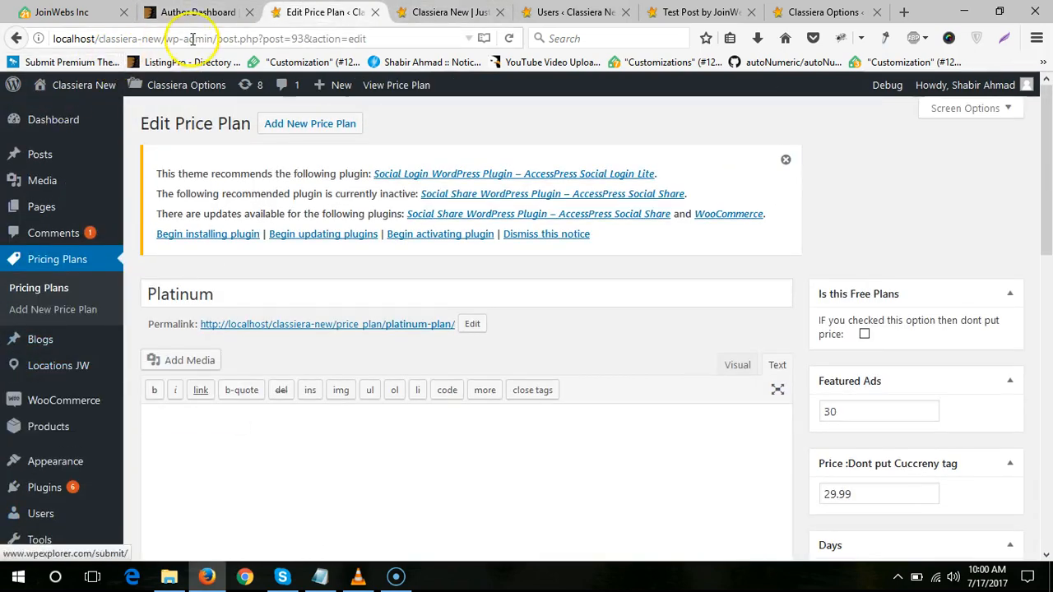
mouse_move(39, 293)
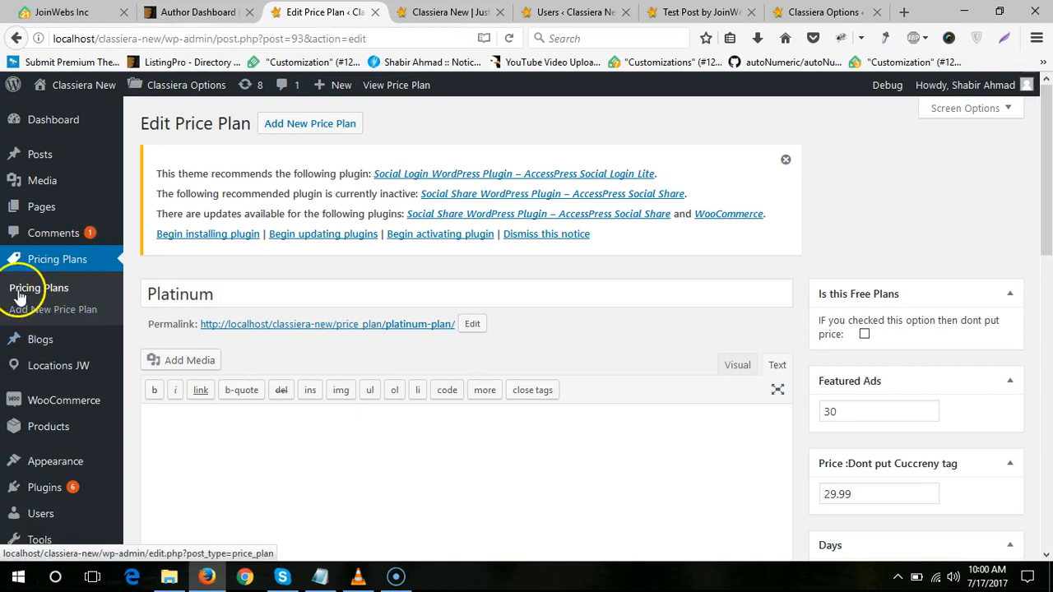
mouse_move(56, 293)
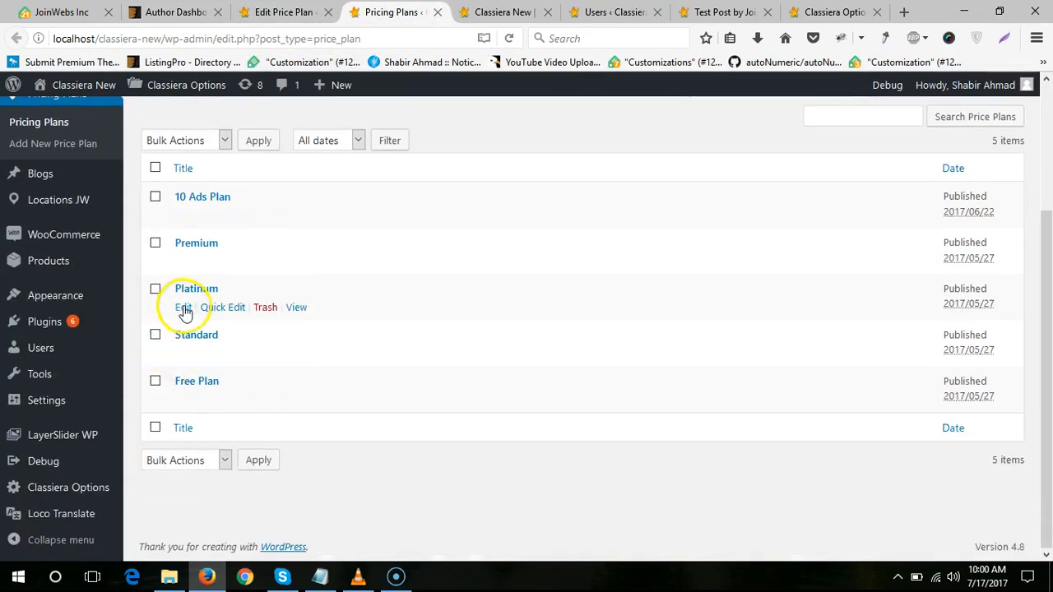
Step: Open the Platinum plan for editing from the pricing plans list
left_click(184, 308)
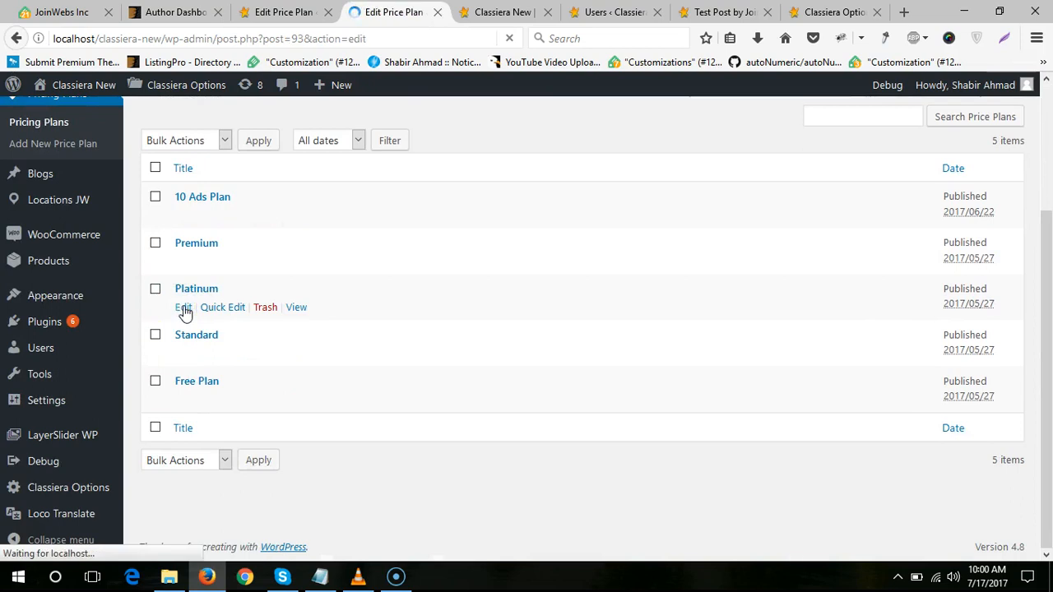
Step: Reach the 'Put here USERNAME to assign this plan' box on the Platinum edit page
left_click(182, 307)
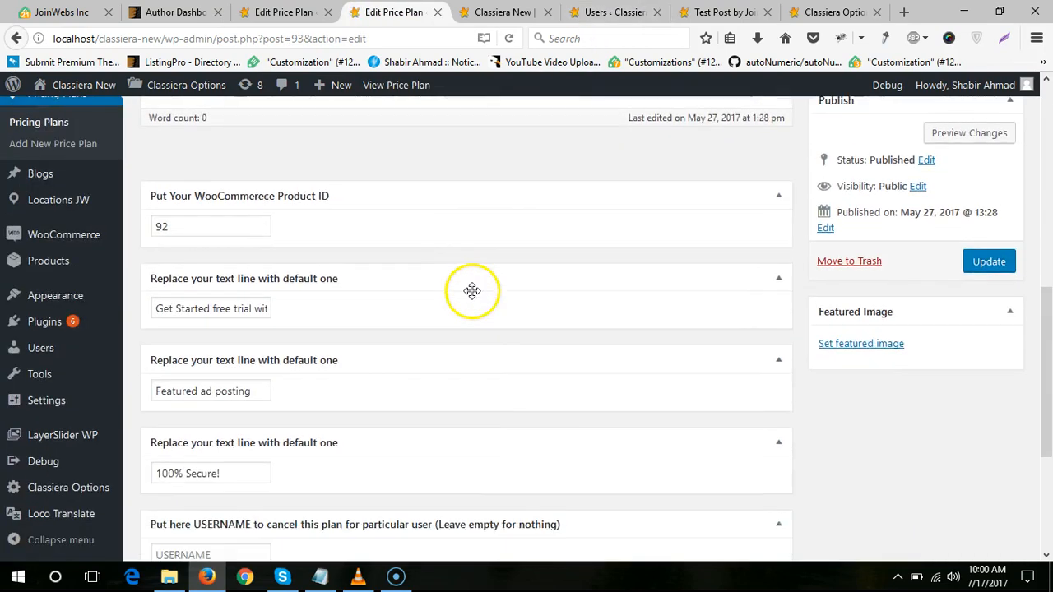
scroll("down", 3)
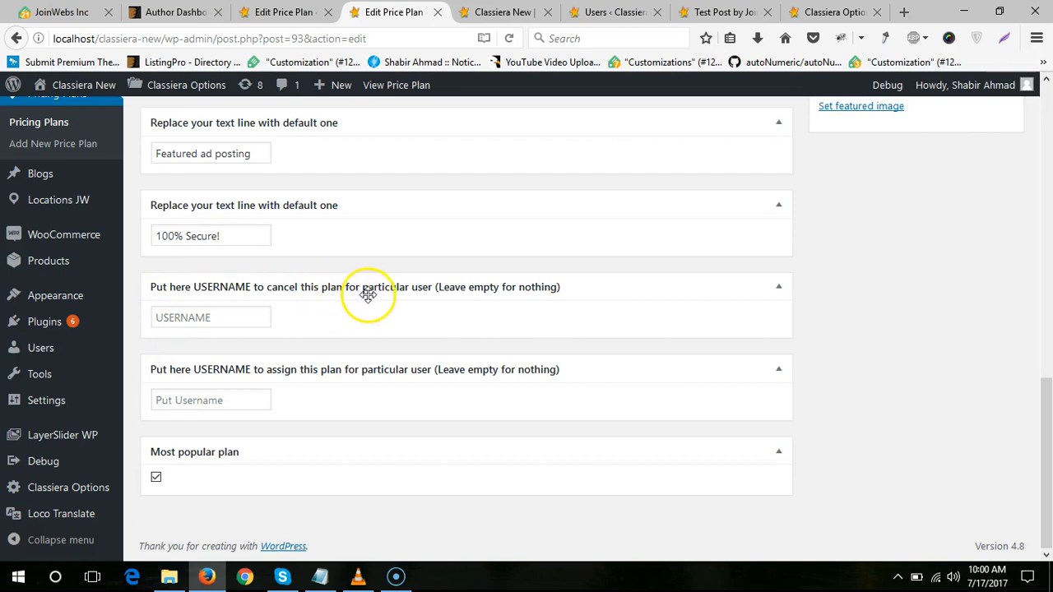
mouse_move(435, 297)
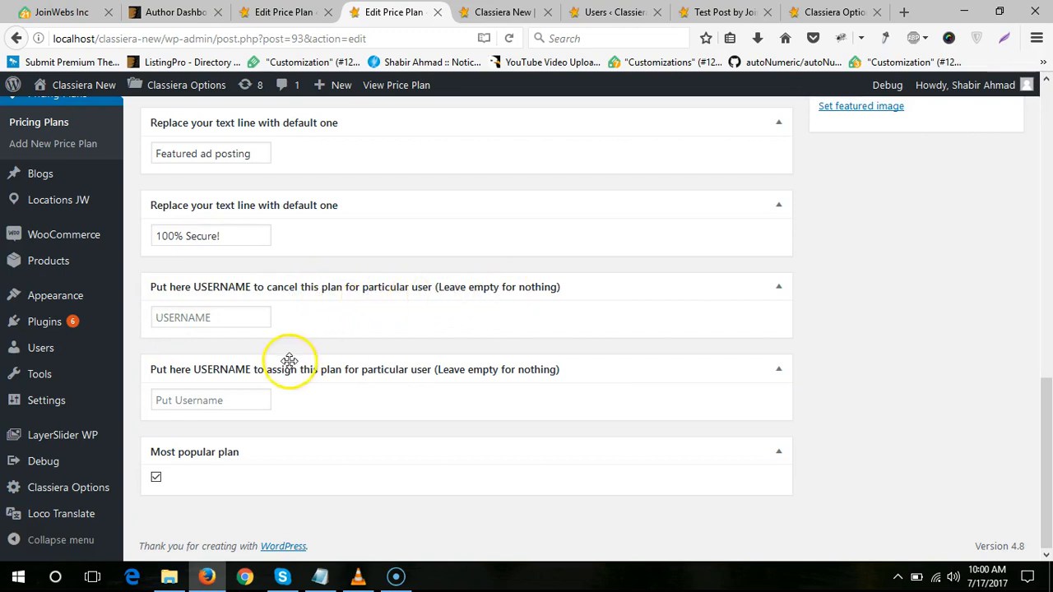
mouse_move(201, 376)
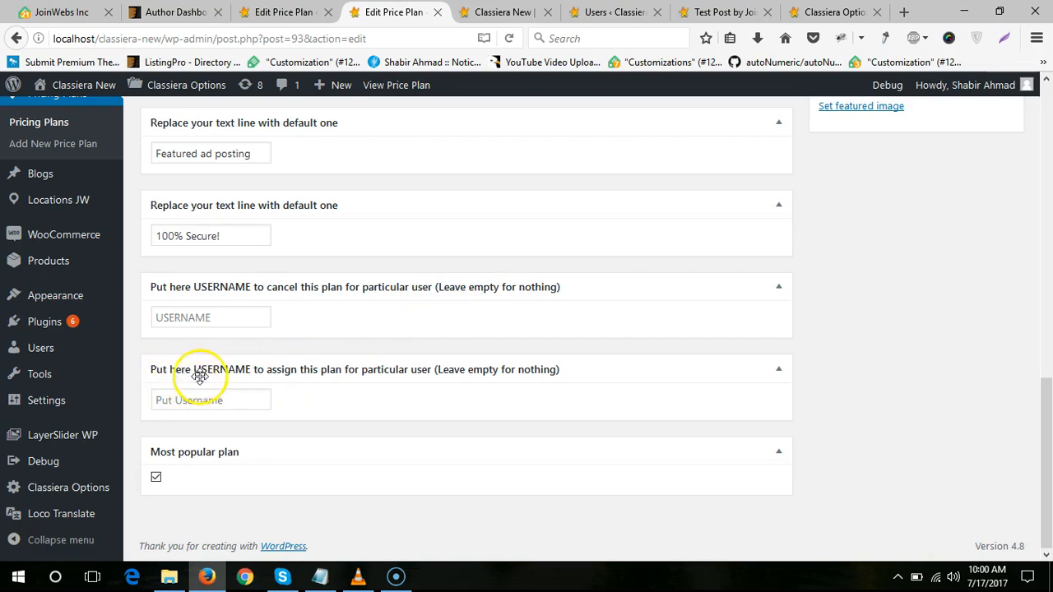
mouse_move(365, 376)
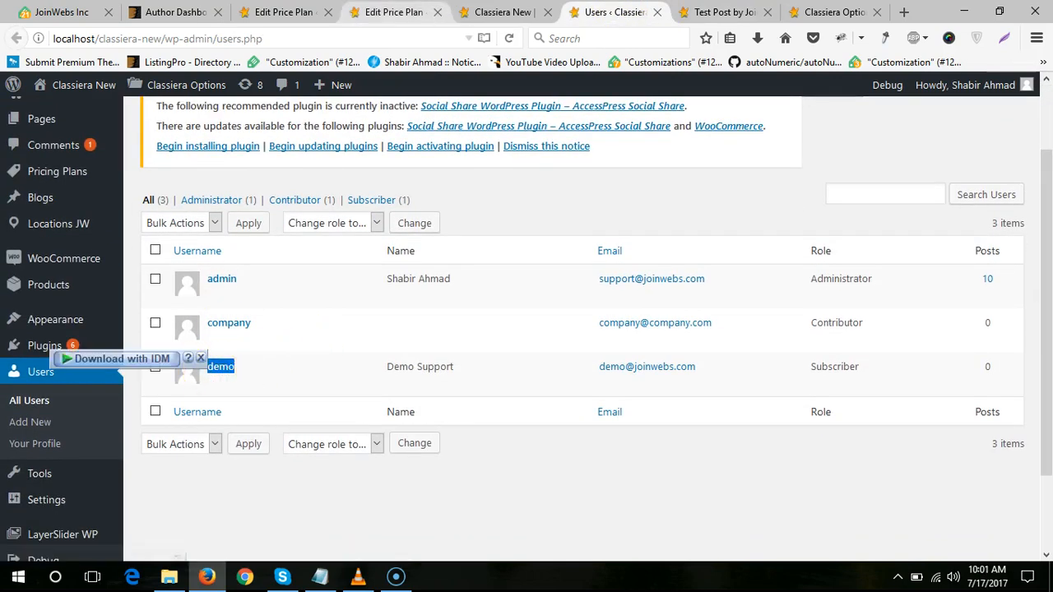
Step: Enter 'demo' as the username the Platinum plan is assigned to
left_click(392, 12)
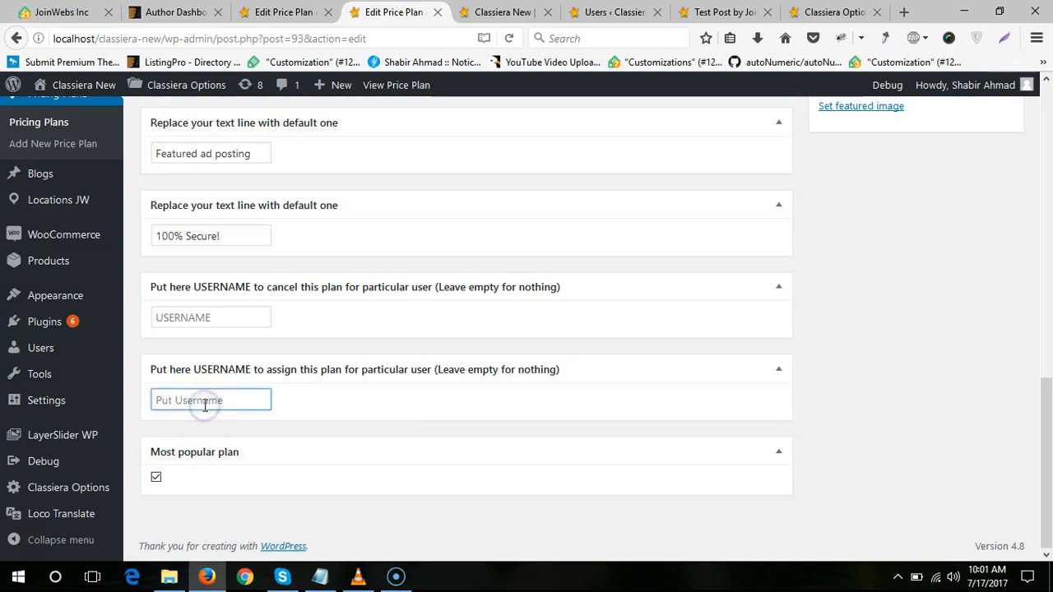
type("demo")
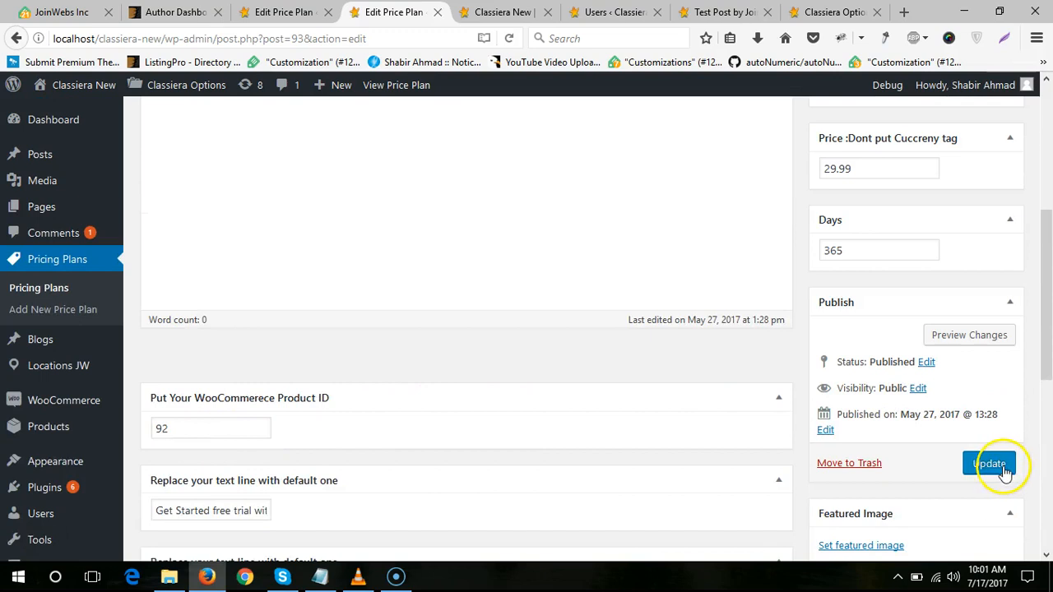
Step: Update the Platinum plan and review the username fields afterwards
left_click(988, 463)
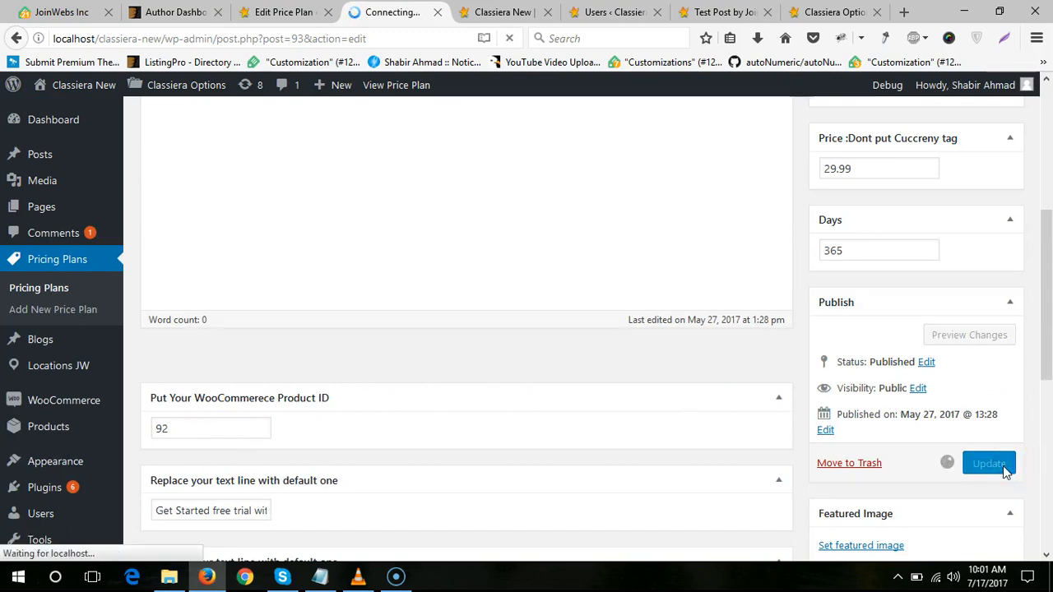
left_click(987, 464)
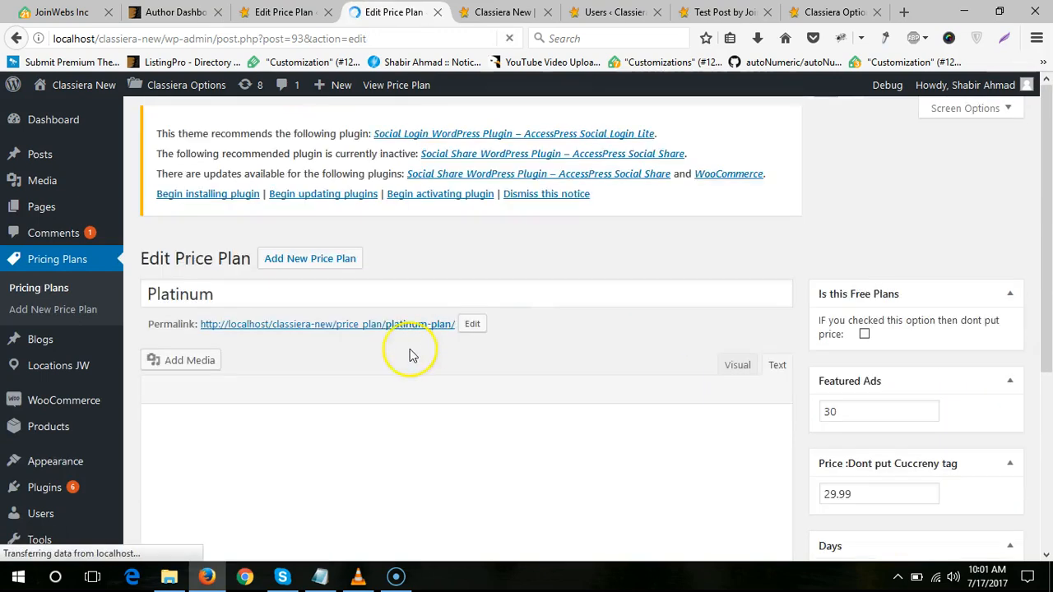
scroll("down", 3)
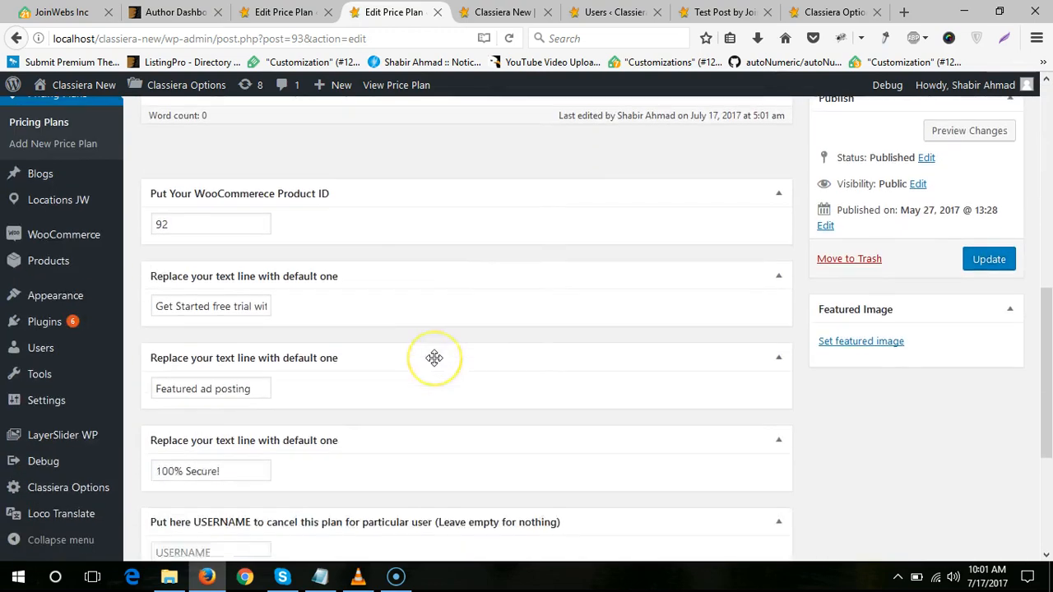
scroll("down", 3)
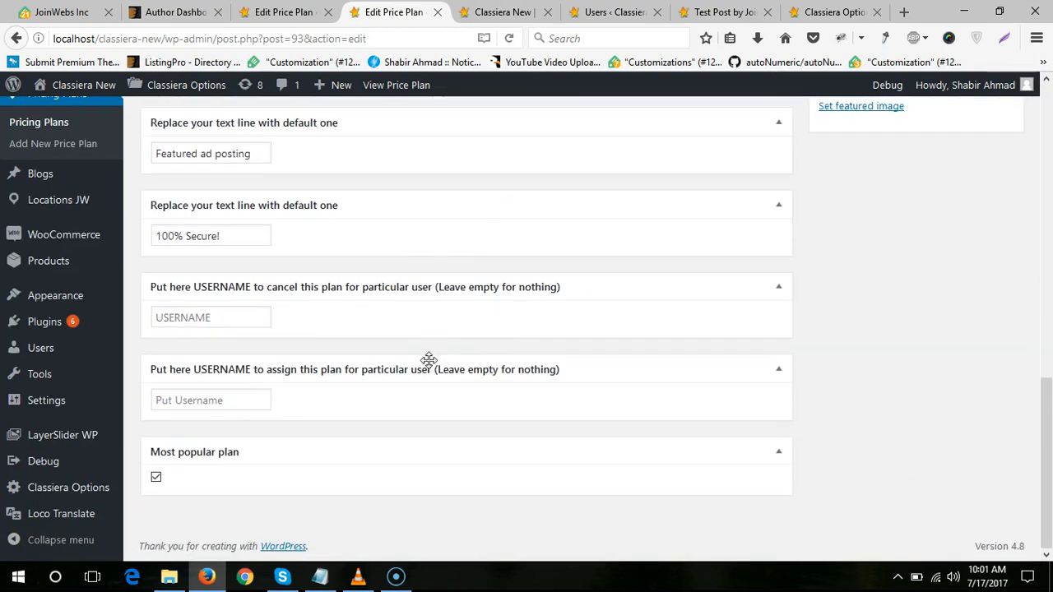